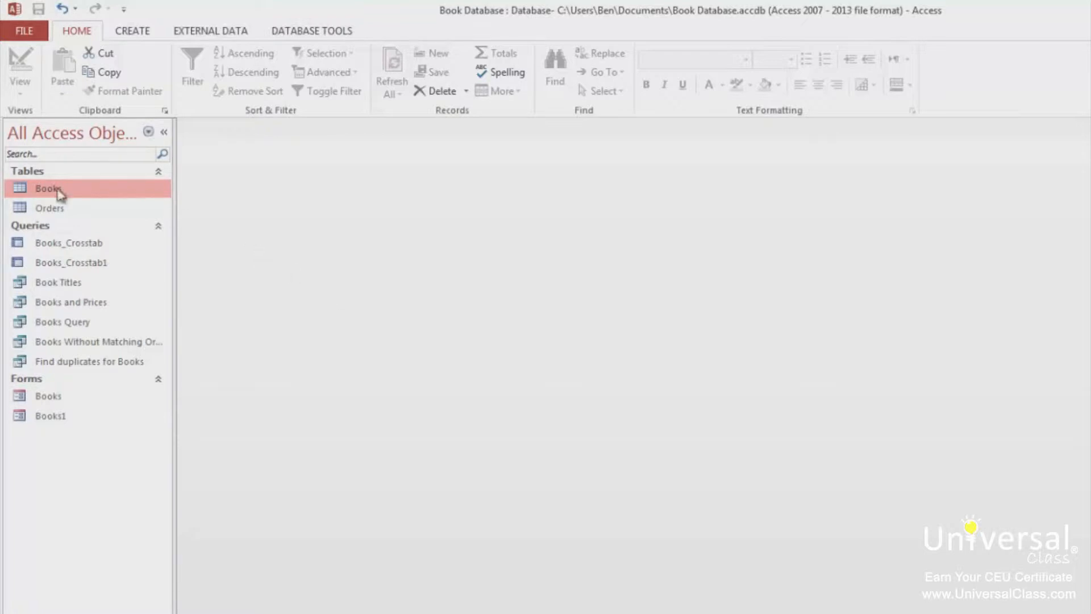
- Add a Date Purchased field to Books in Design View, described as "The date the book was purchased."
double_click(48, 188)
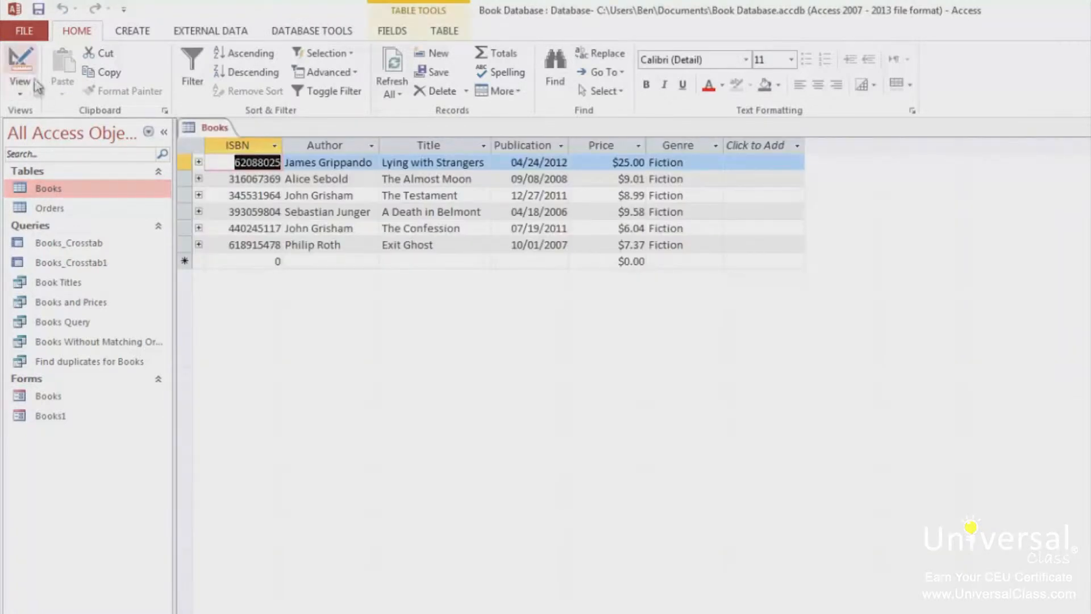
click(20, 66)
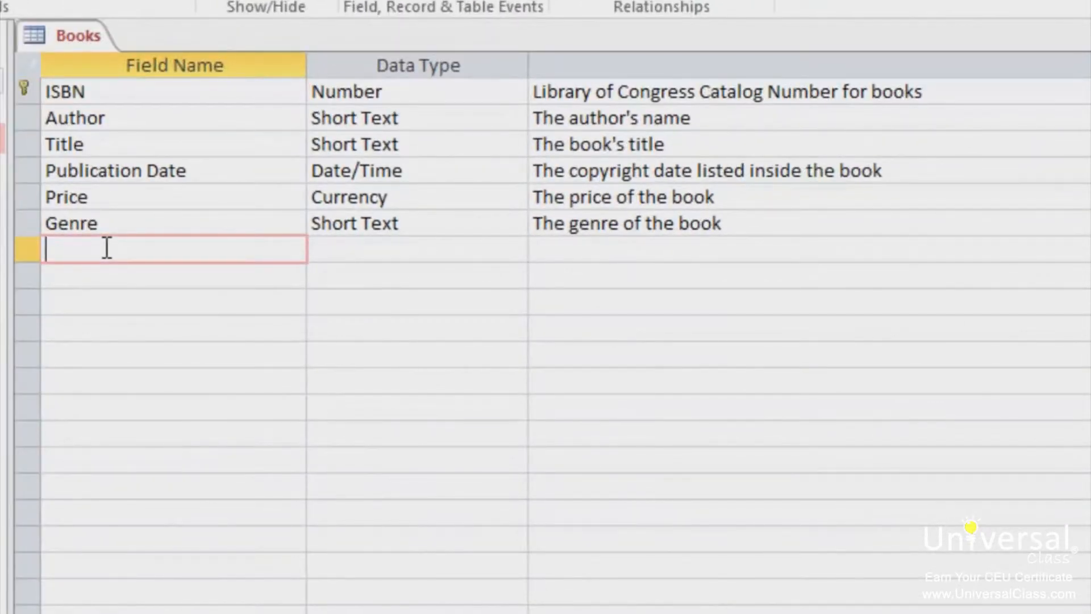
text(Date Purchased)
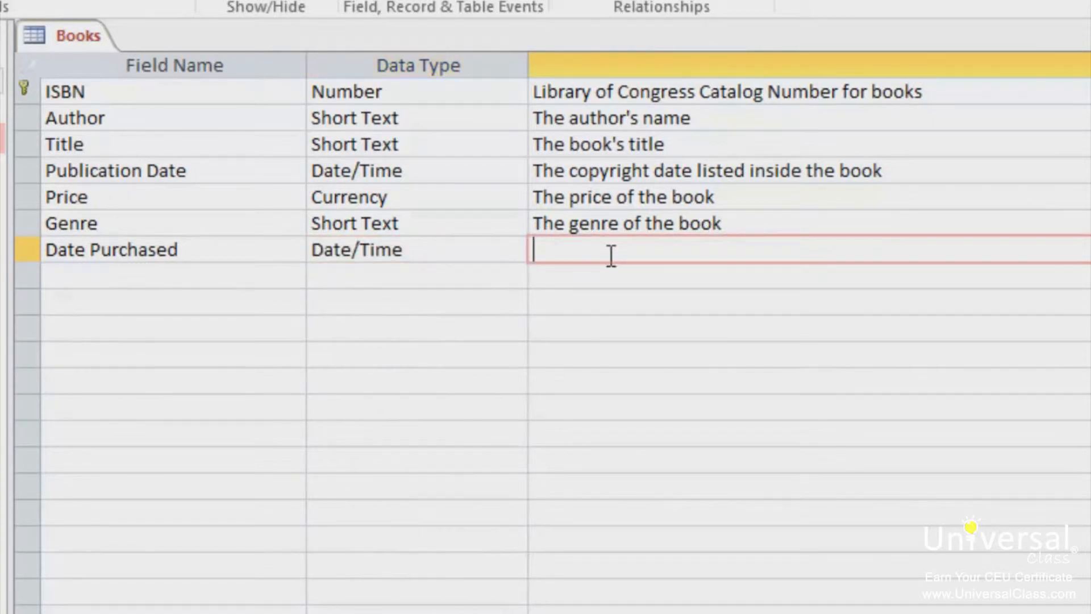
text(The date the book)
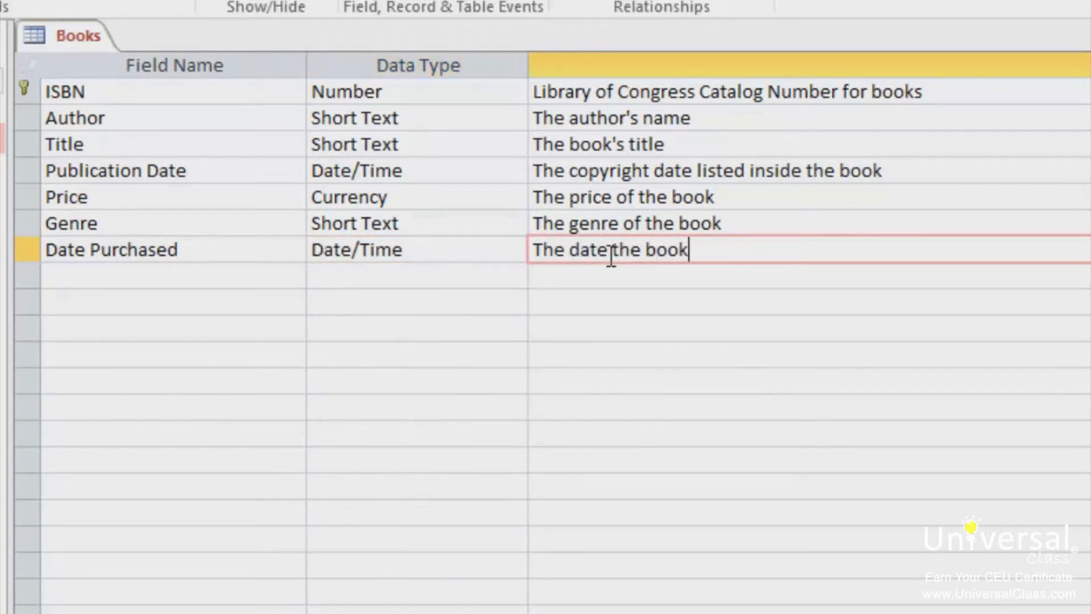
text(was purcha)
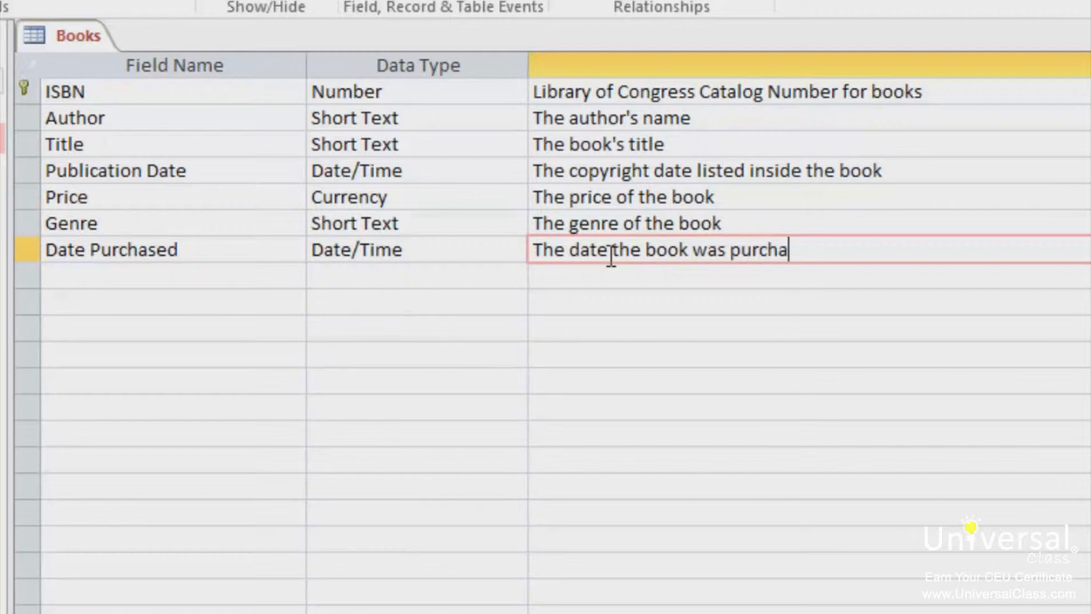
text(sed)
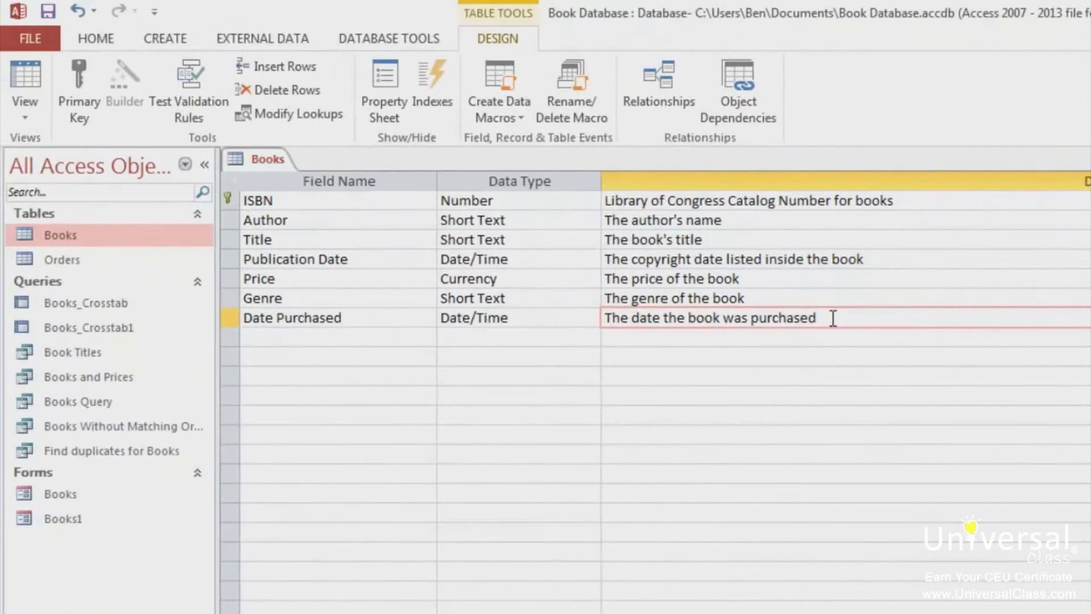
- Return the Books table to Datasheet View, saving the design changes
click(25, 88)
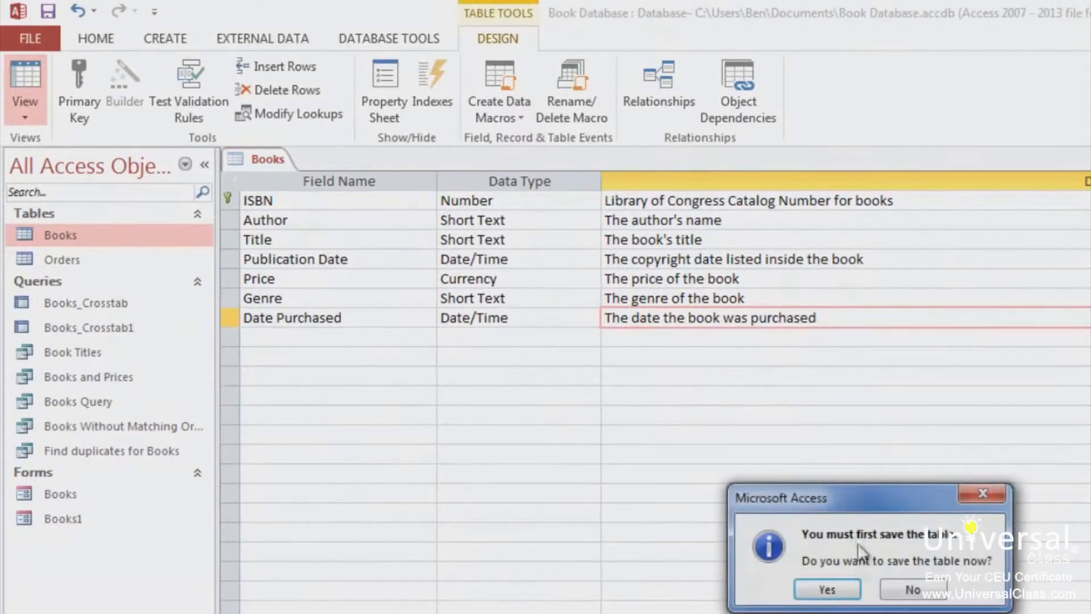
click(826, 590)
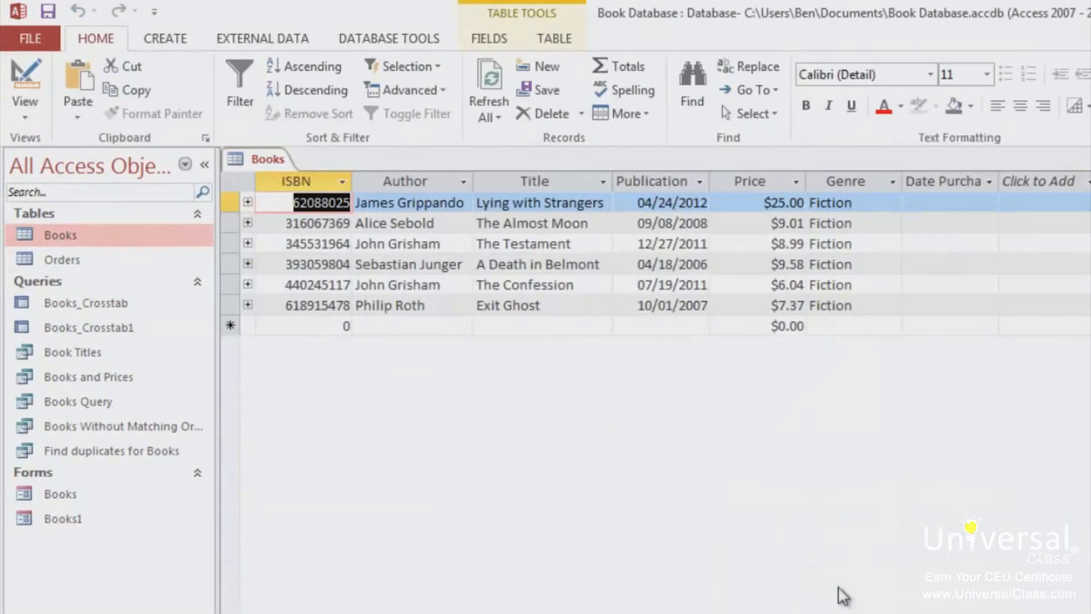
mouse_move(876, 515)
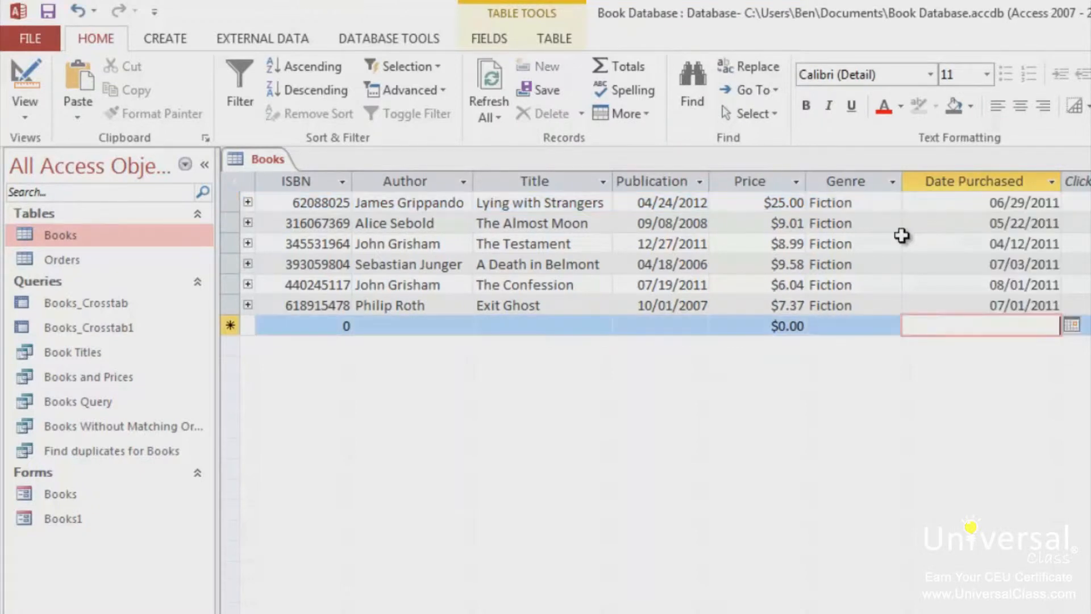
mouse_move(903, 398)
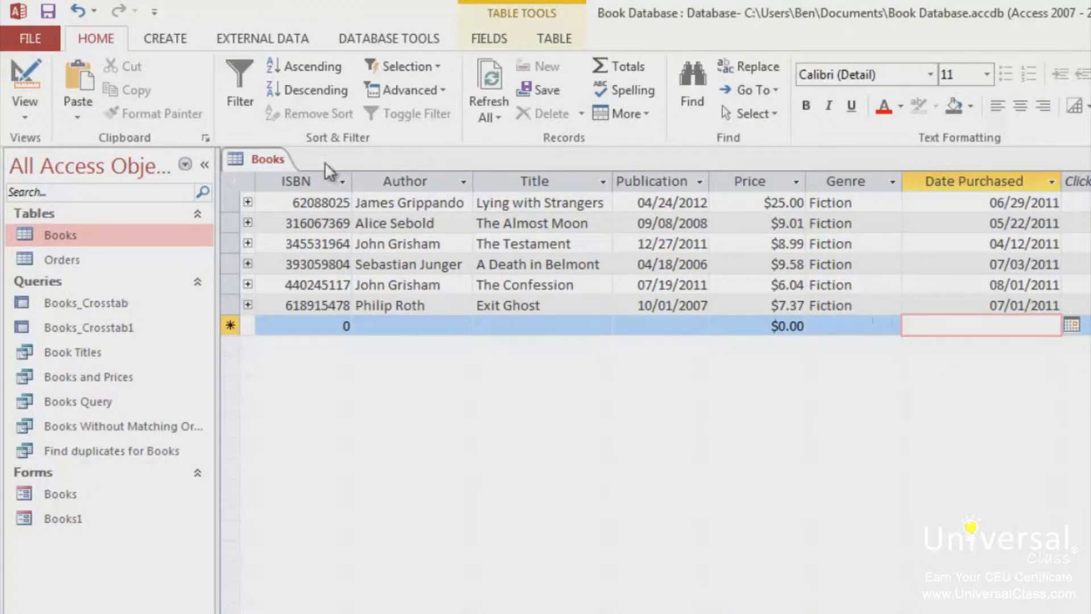
mouse_move(525, 374)
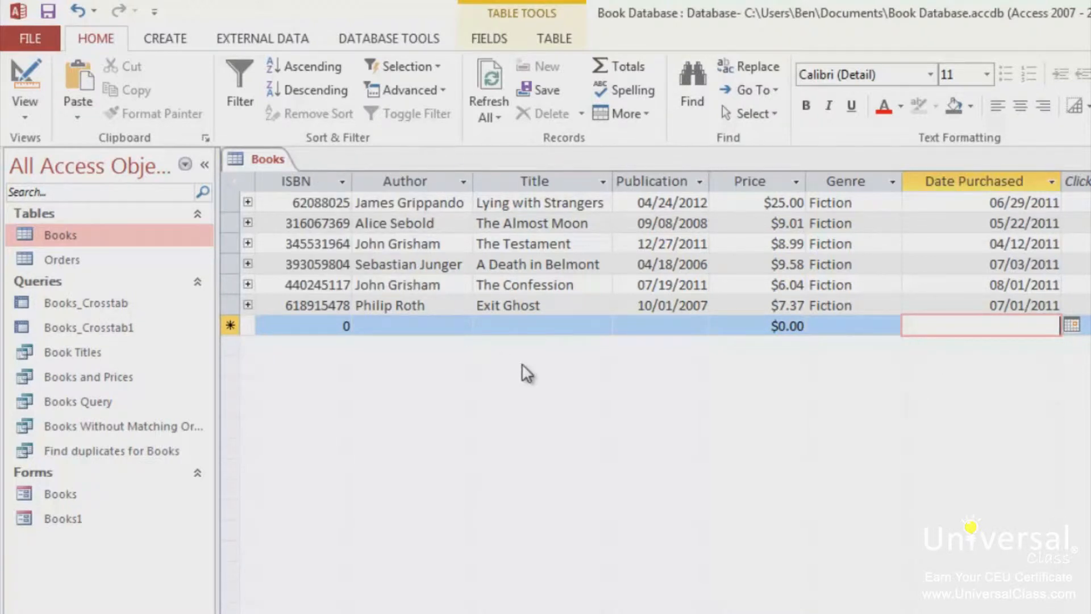
mouse_move(178, 48)
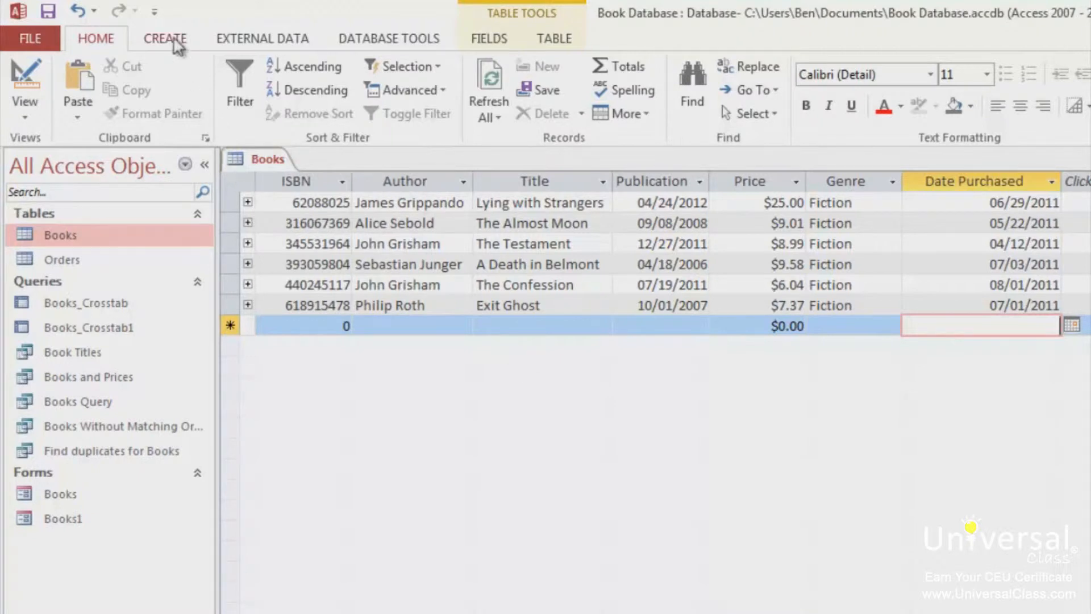
- Start a Simple Query Wizard query with the Title and Date Purchased fields from Books
click(164, 38)
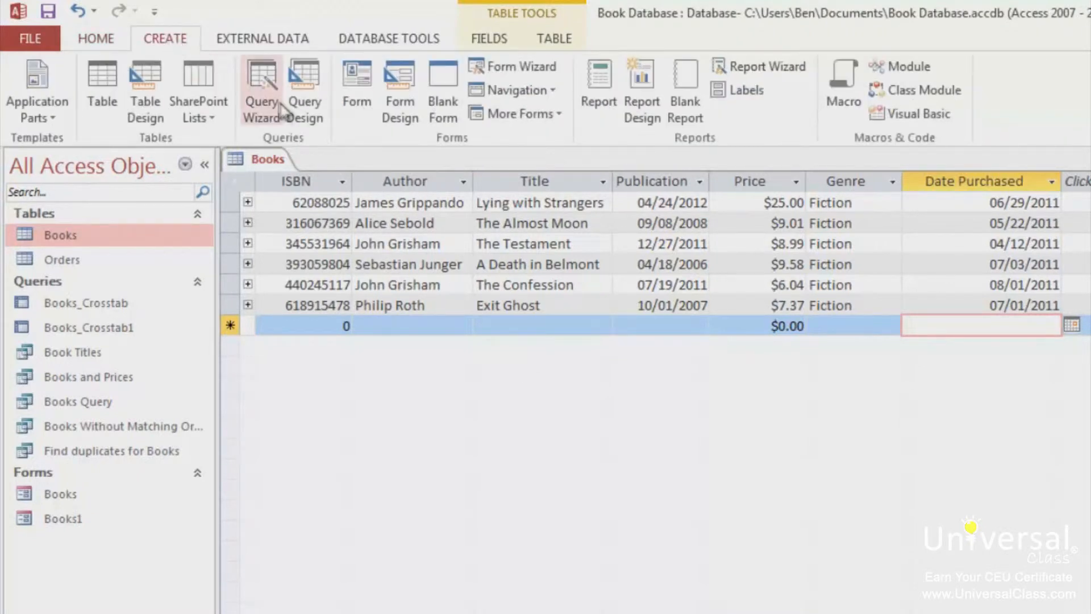
click(261, 91)
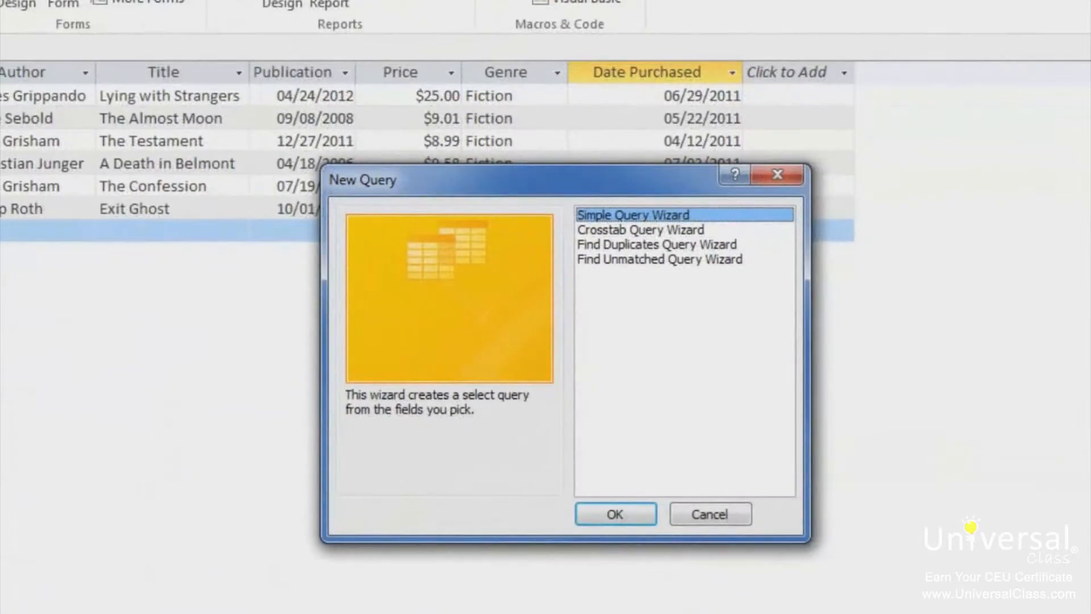
click(615, 514)
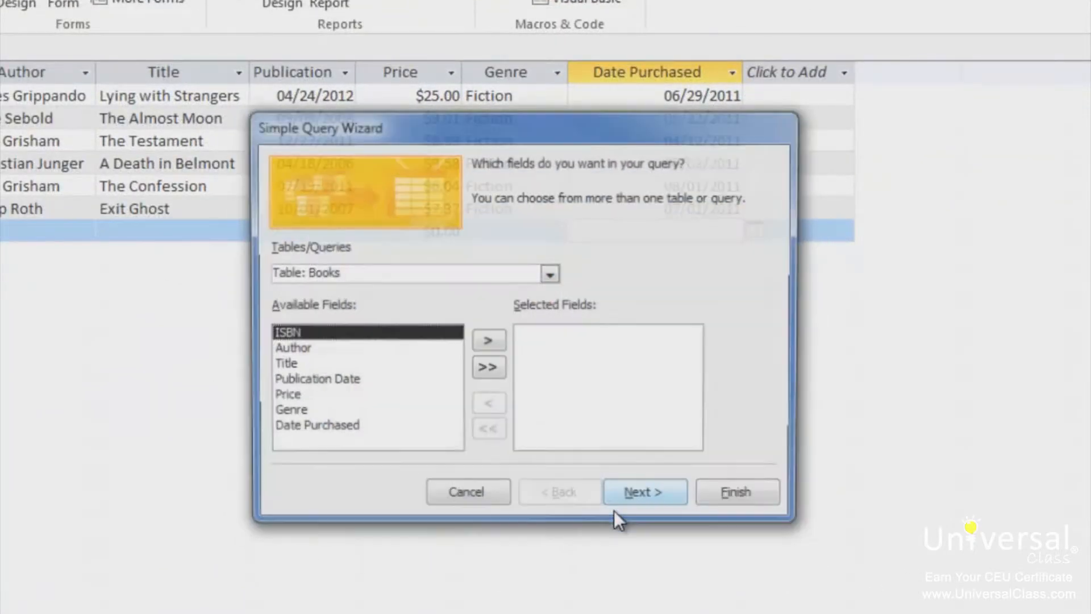
click(286, 364)
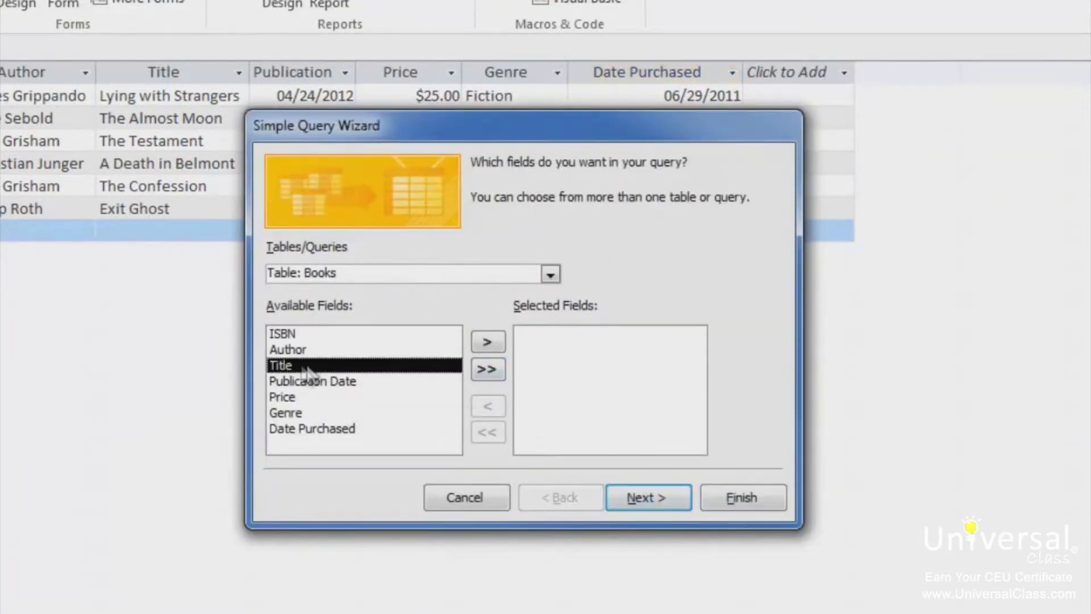
click(488, 341)
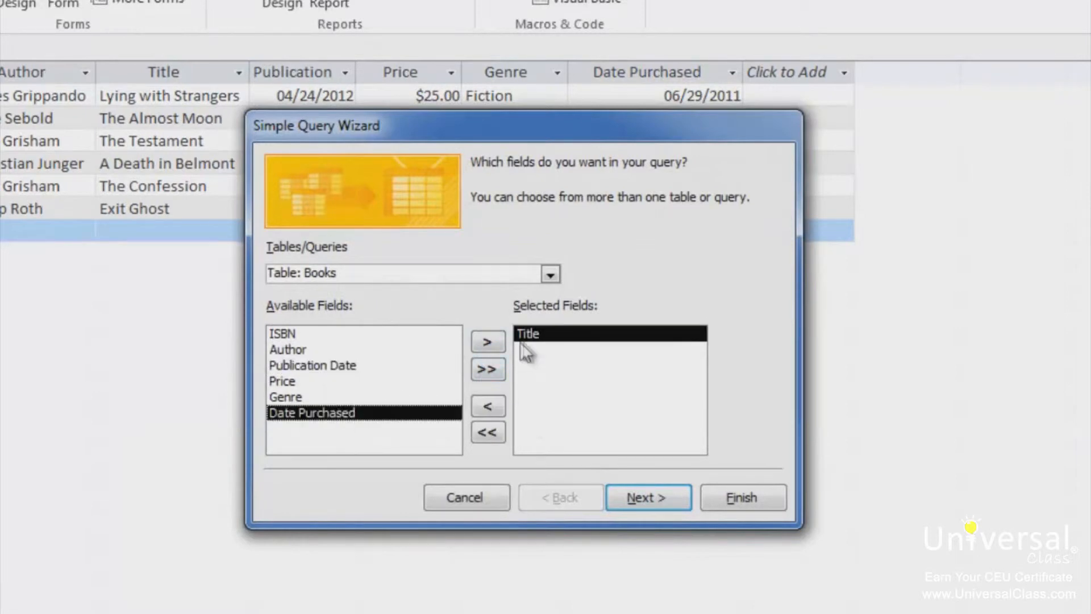
click(647, 497)
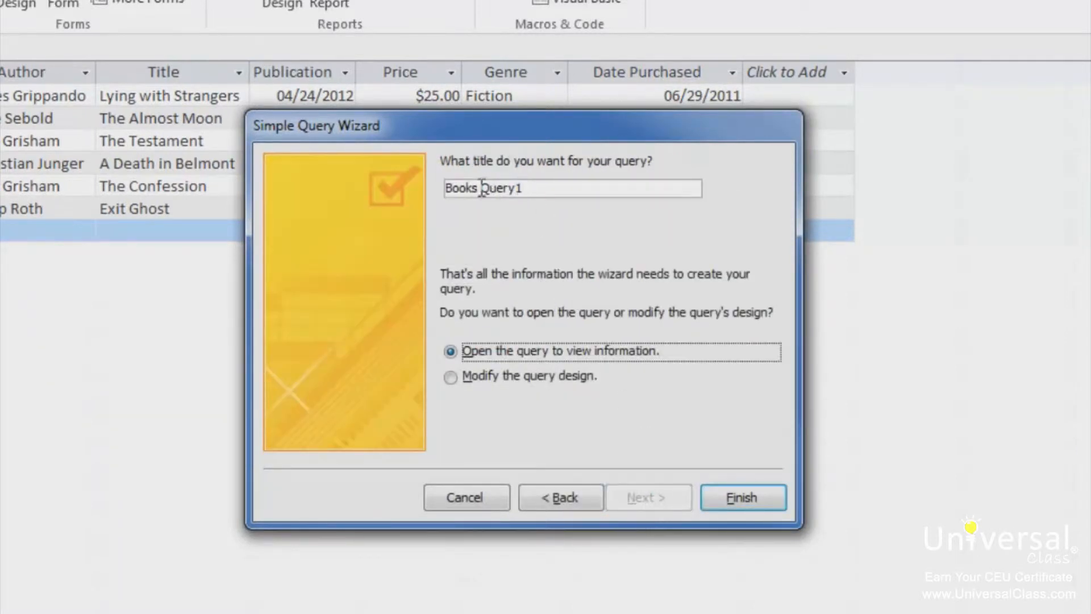
- Name the new query "Books and Dates"
text(Books and Da)
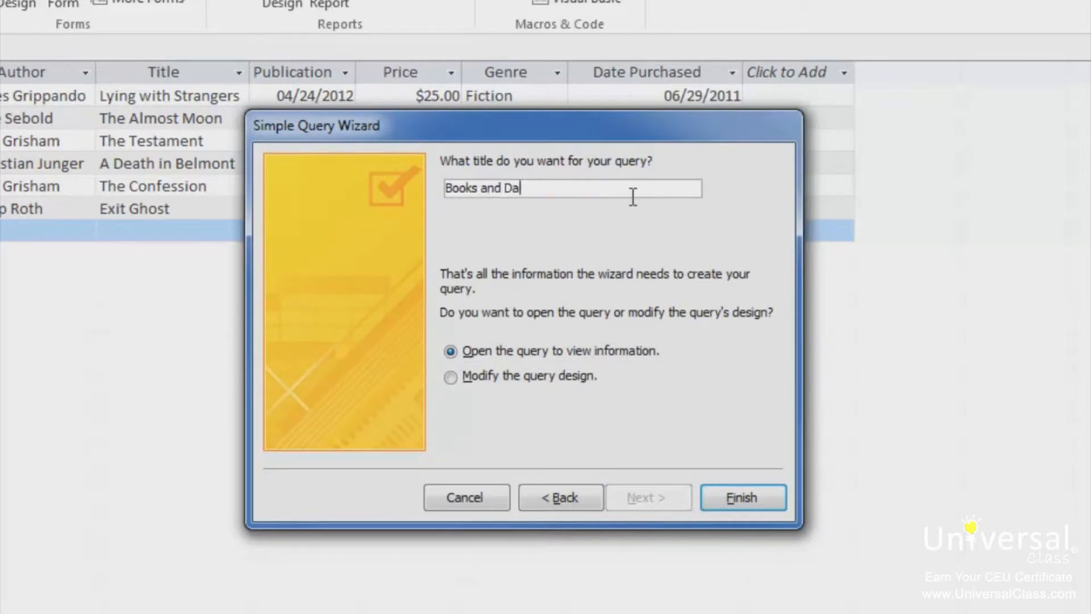
text(tes)
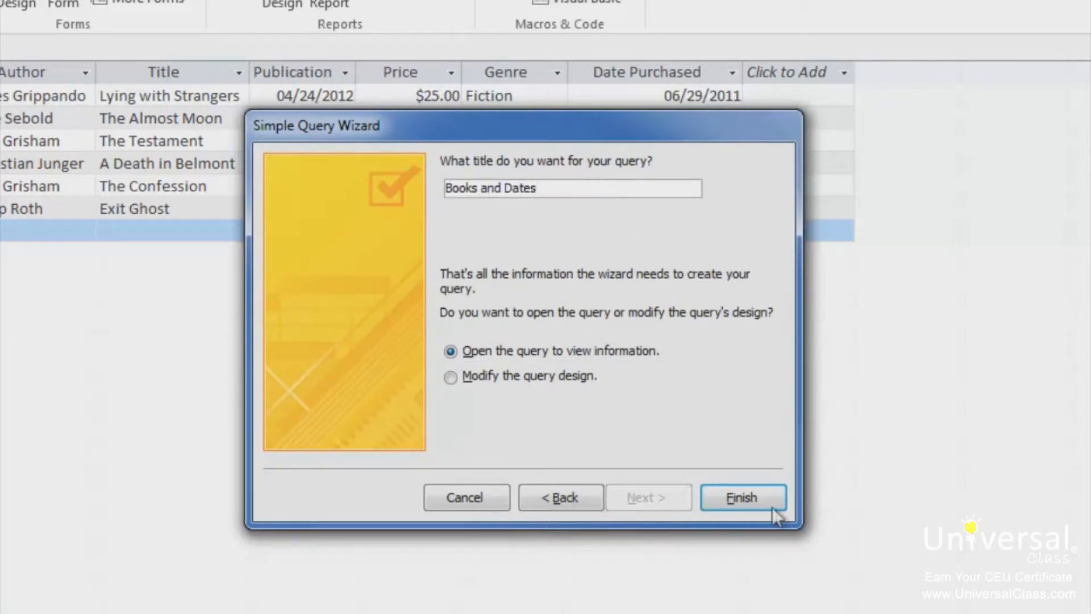
click(741, 497)
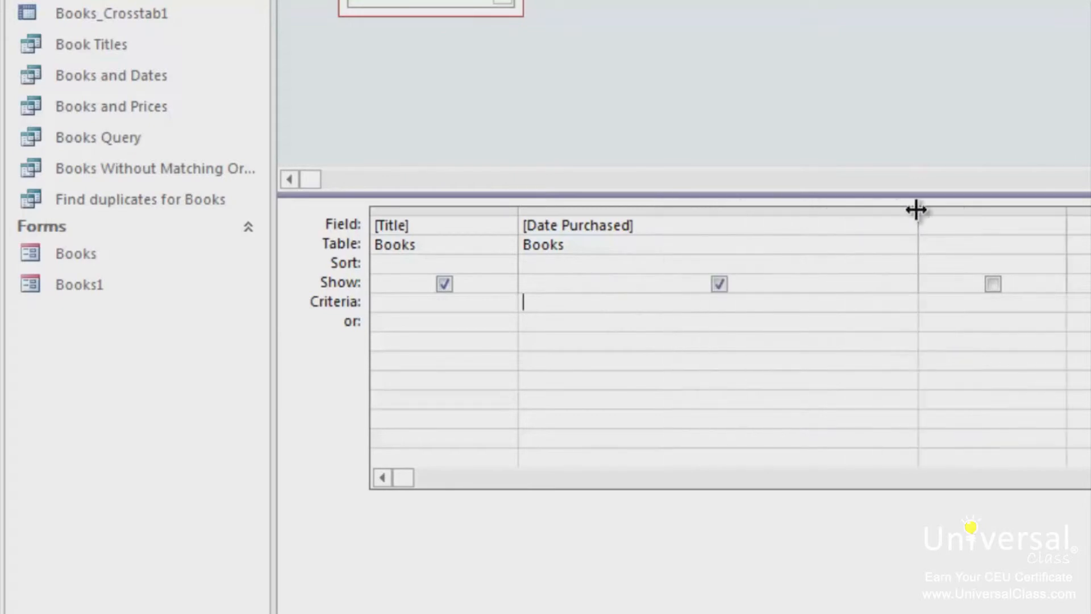
mouse_move(621, 309)
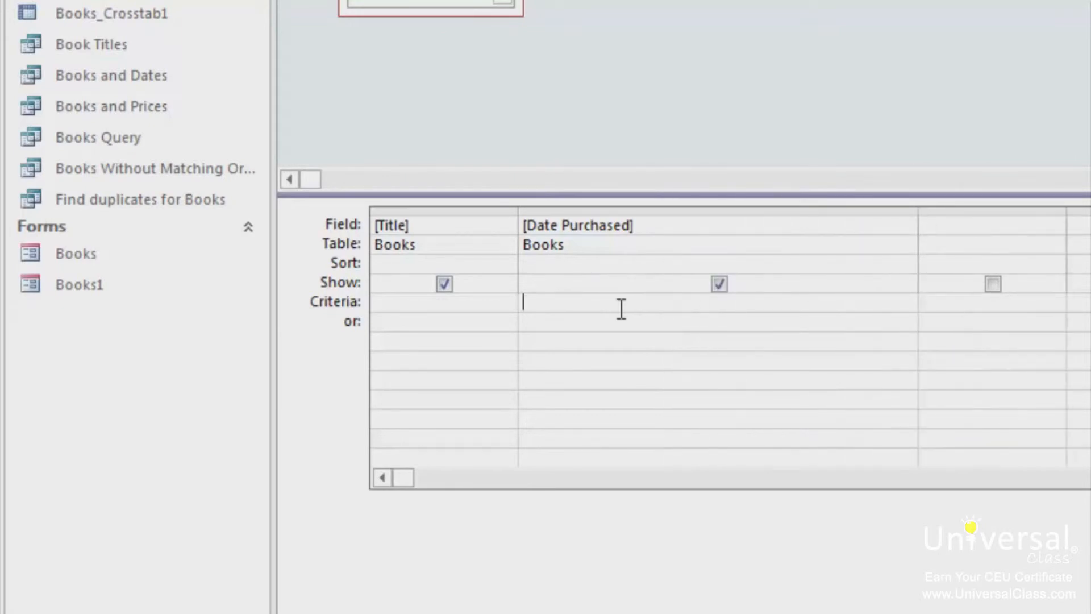
- Give Date Purchased the criterion Between [Start Date] and [End Date]
text(Between [Start)
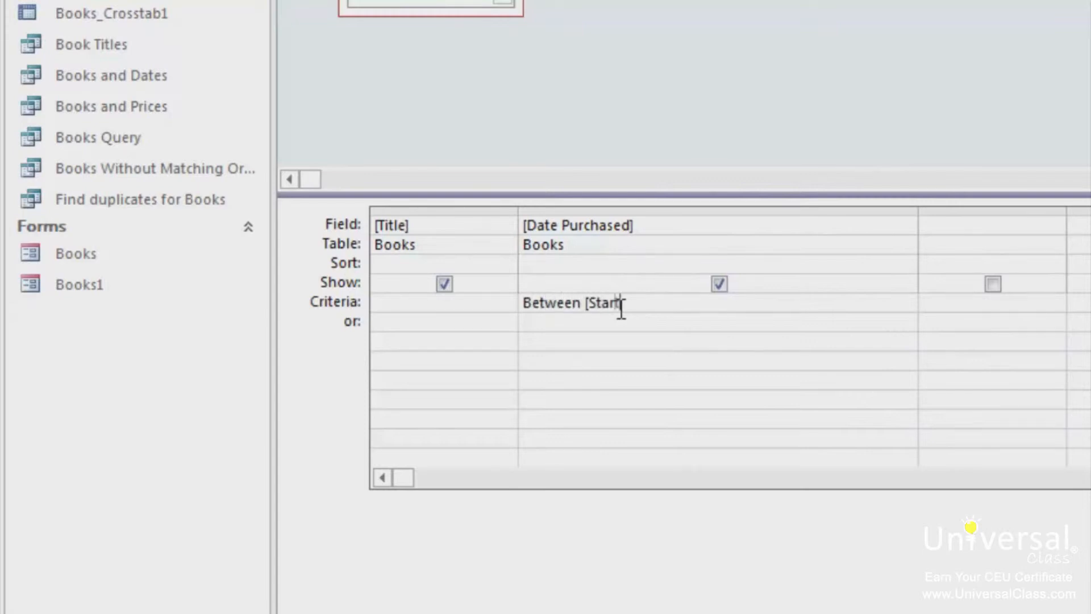
text(Date])
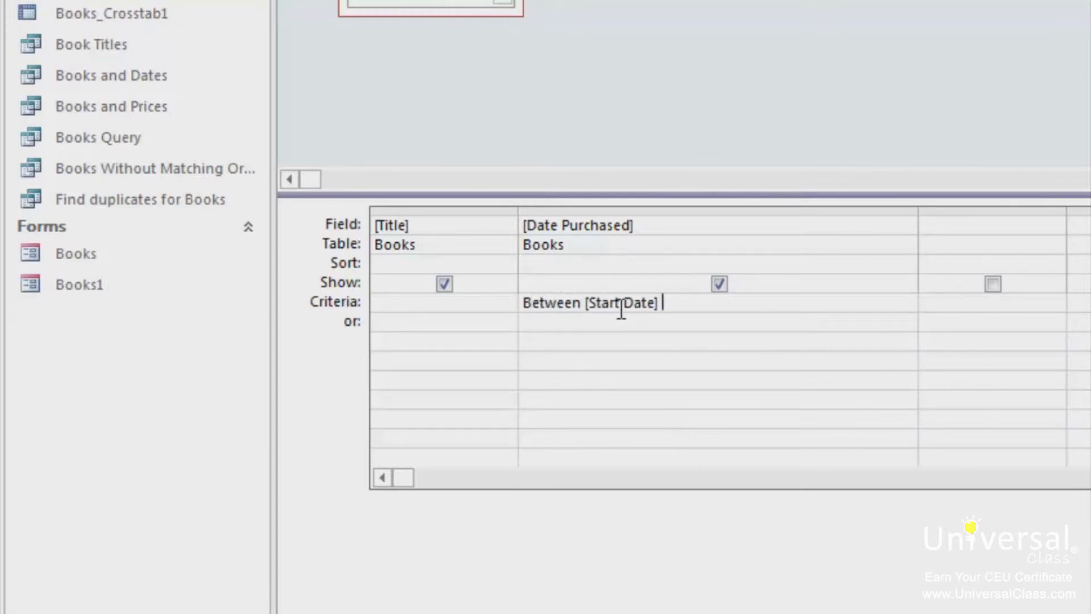
text(and [End D)
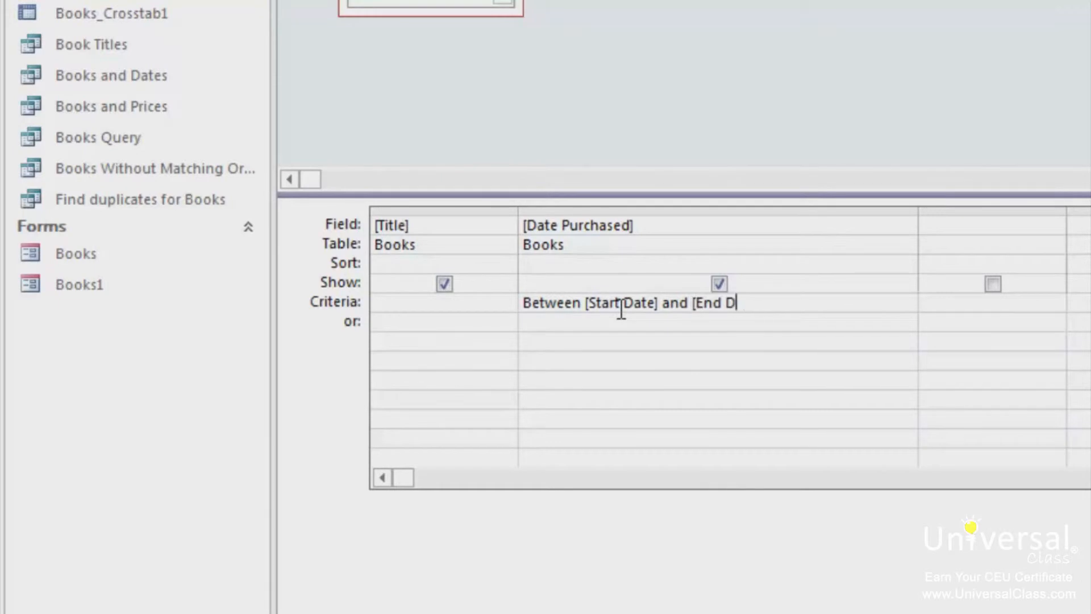
text(ate])
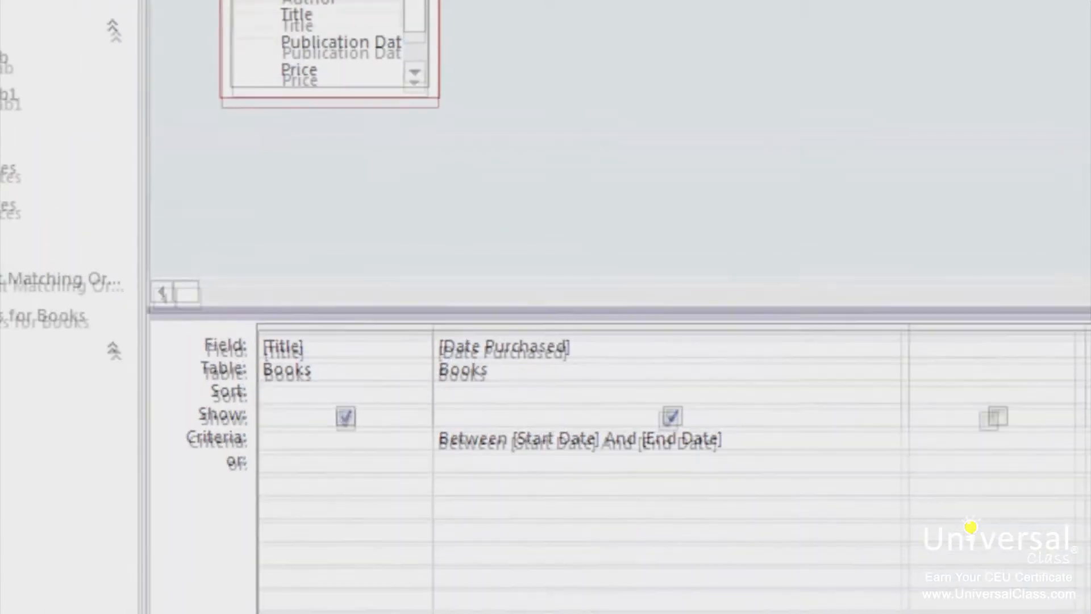
- Run the query with Start Date 7/1/2011 and End Date 8/1/2011, returning three books
click(67, 89)
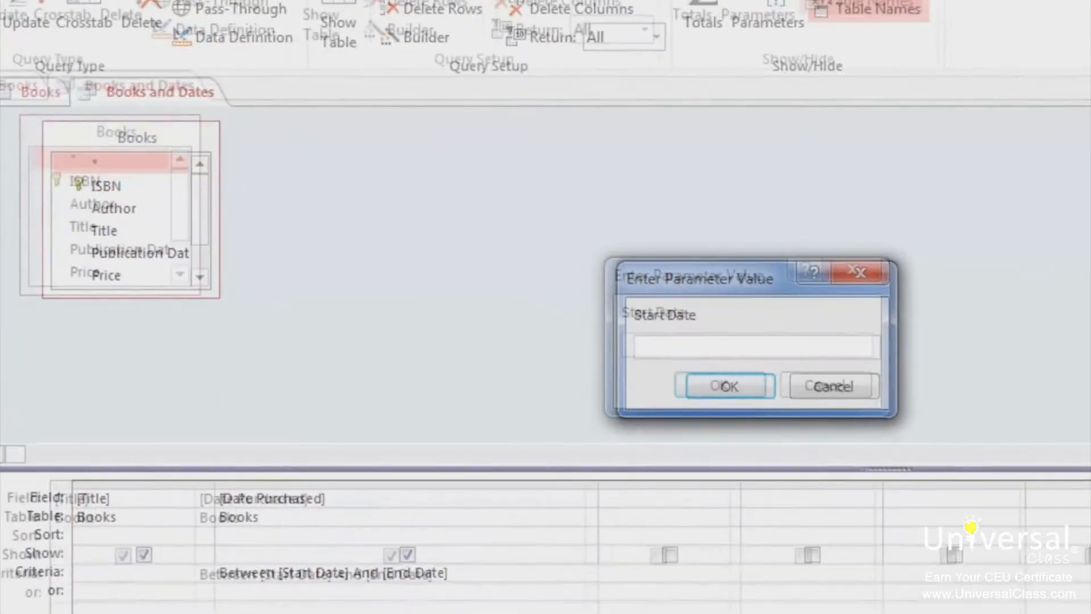
text(7/1/)
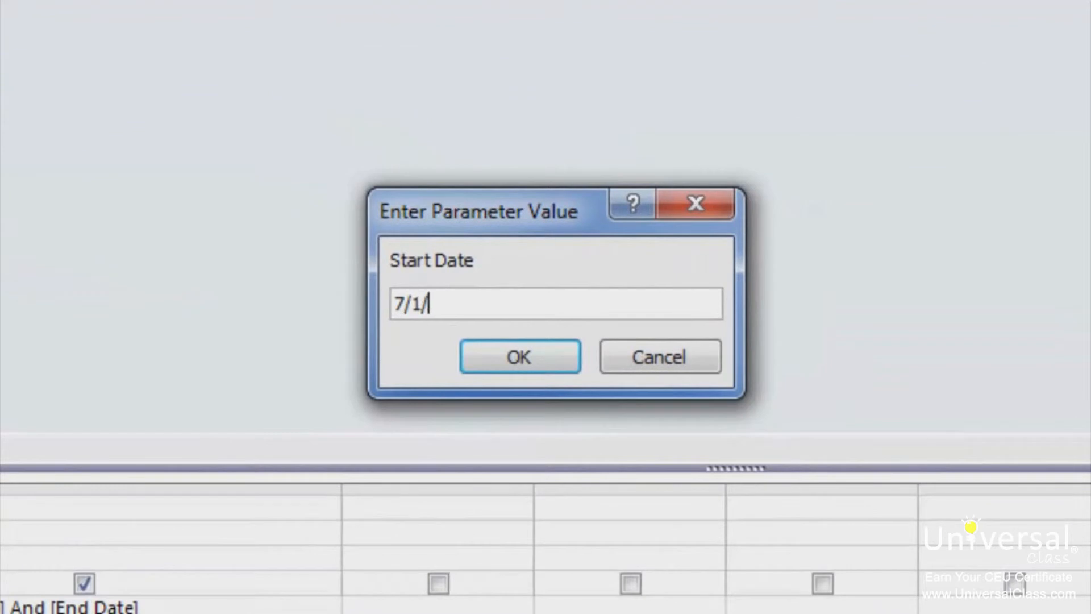
text(2077)
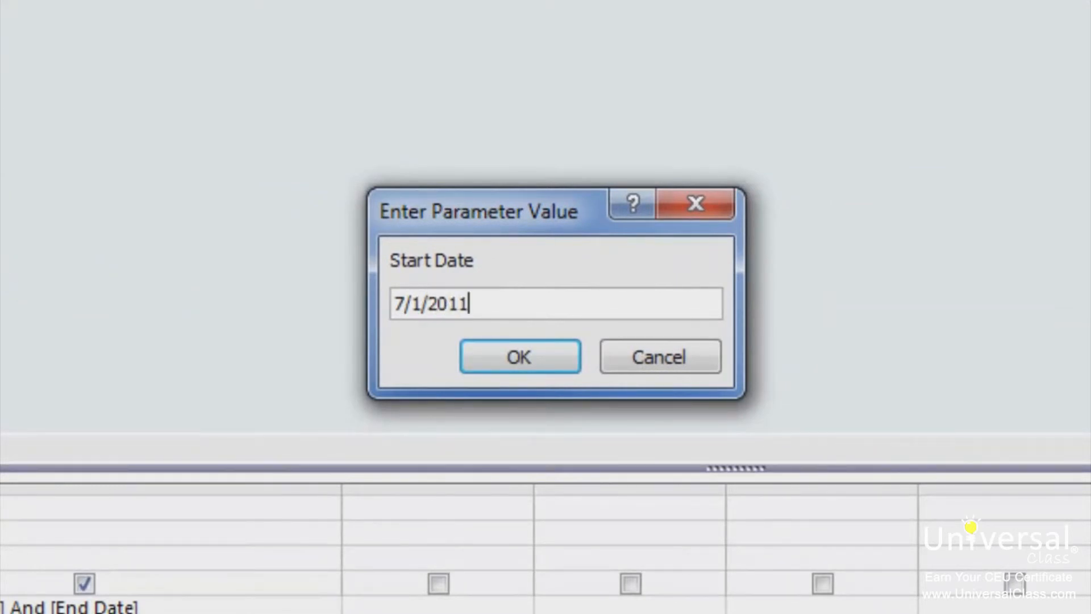
click(519, 356)
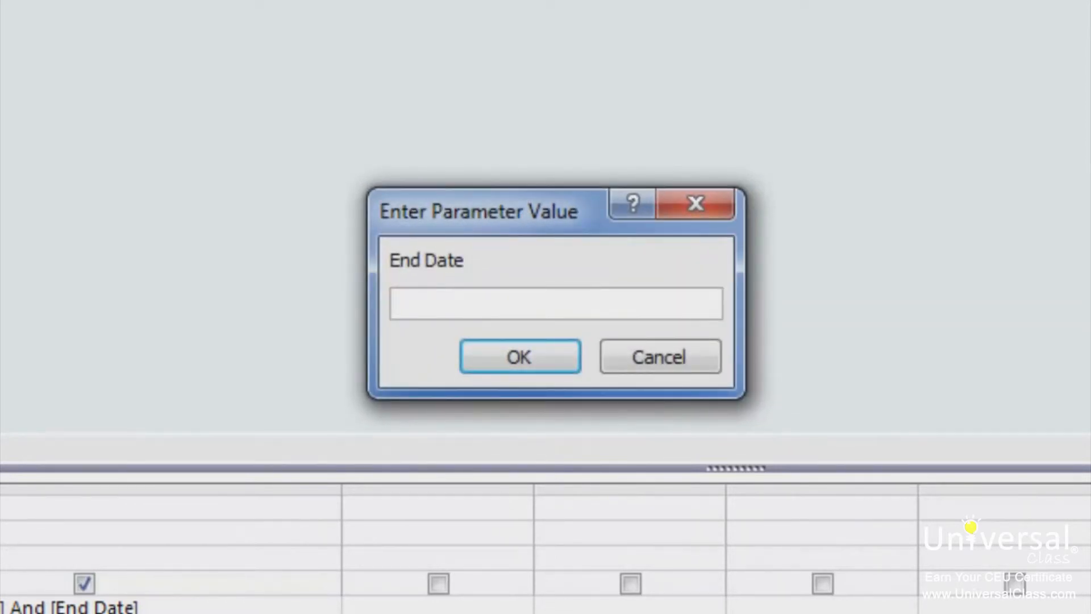
text(8/1/2011)
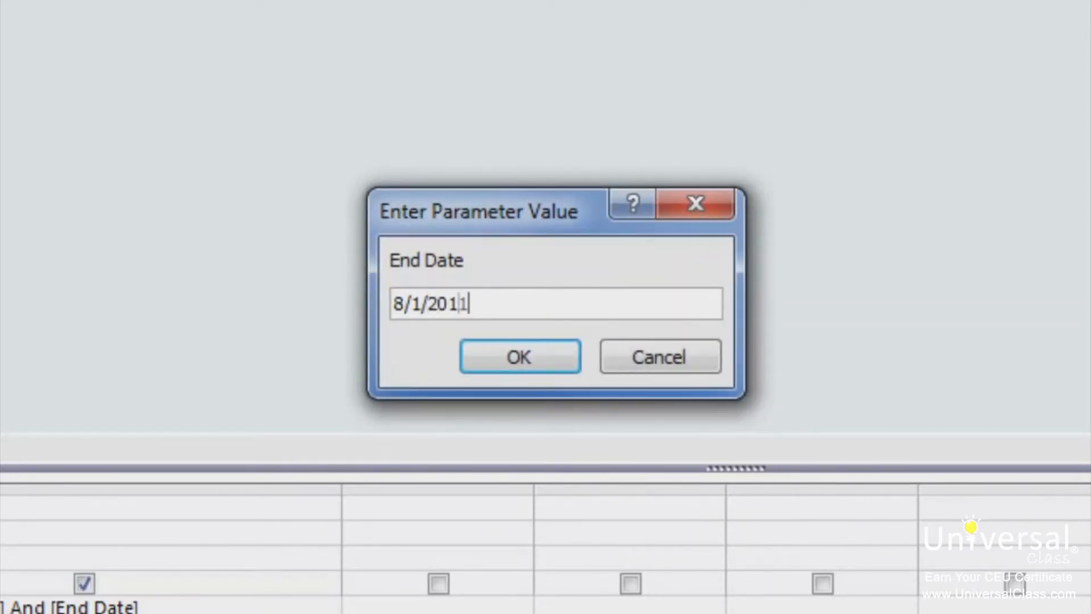
click(519, 356)
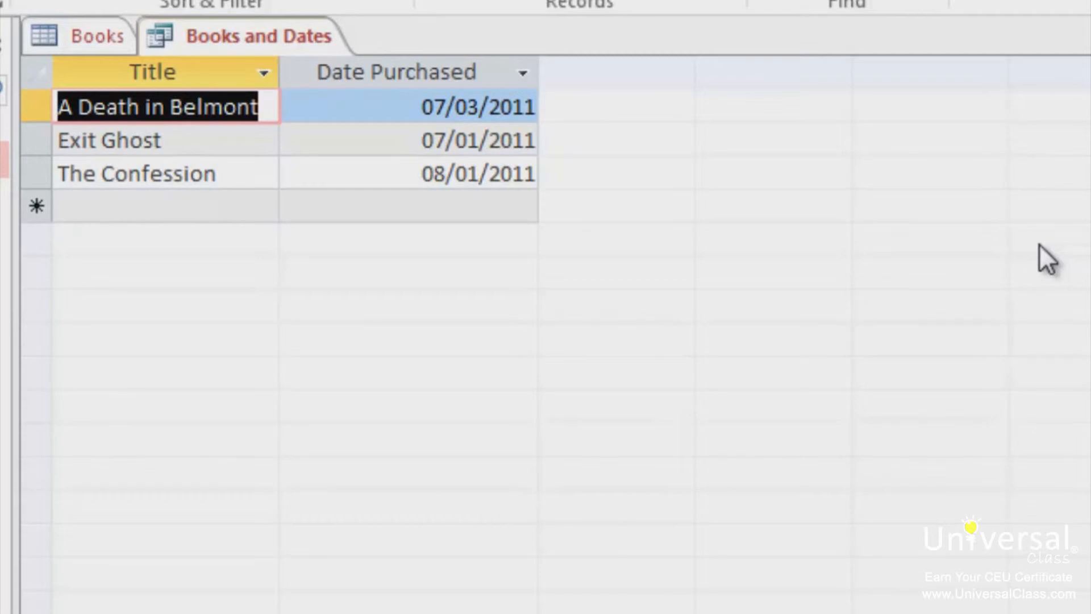
mouse_move(1072, 432)
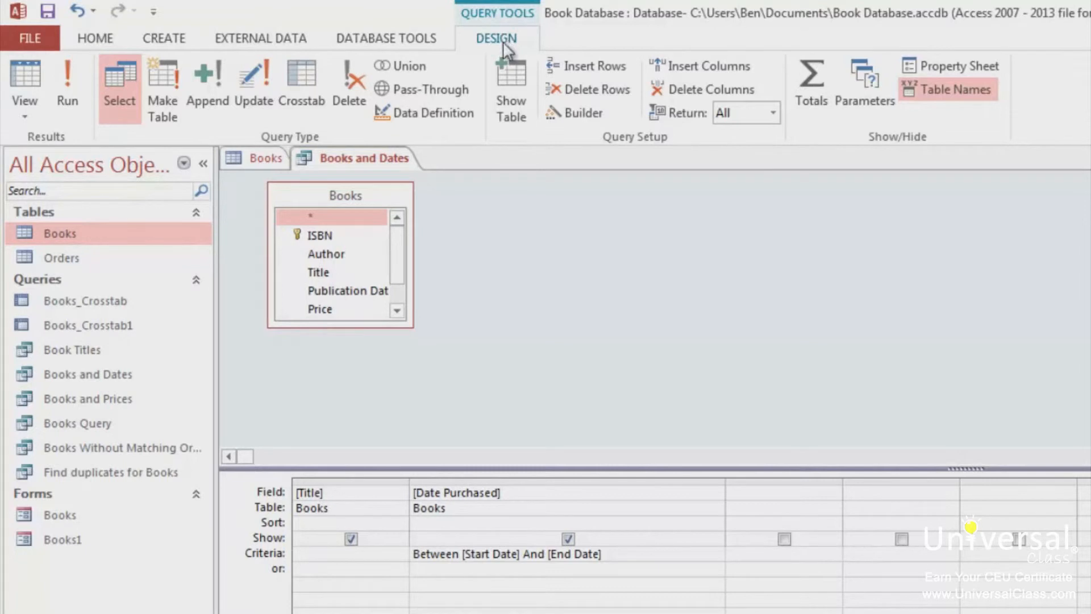
click(864, 83)
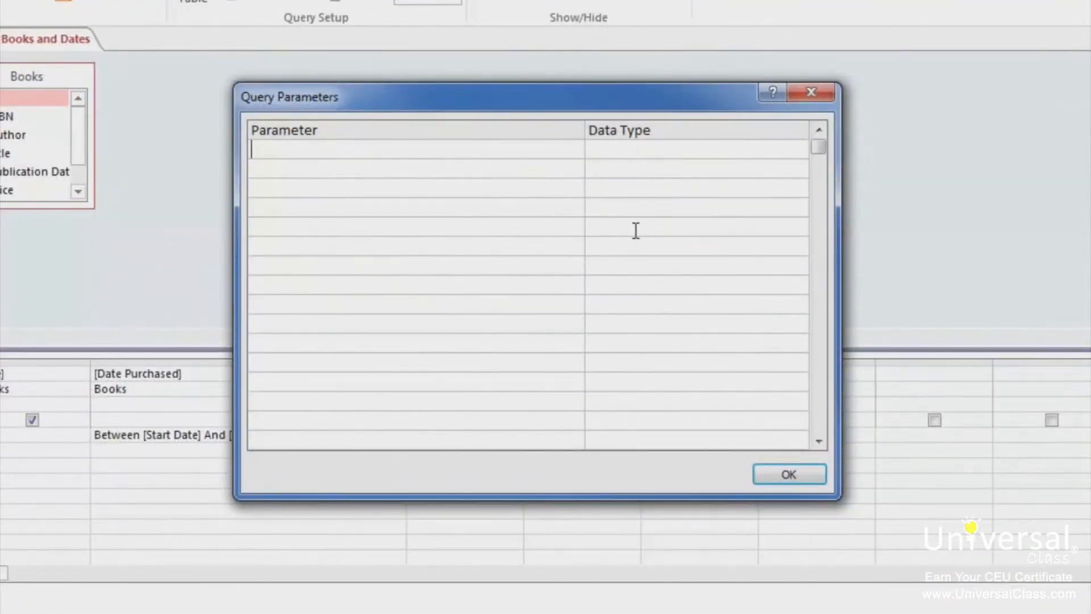
mouse_move(723, 215)
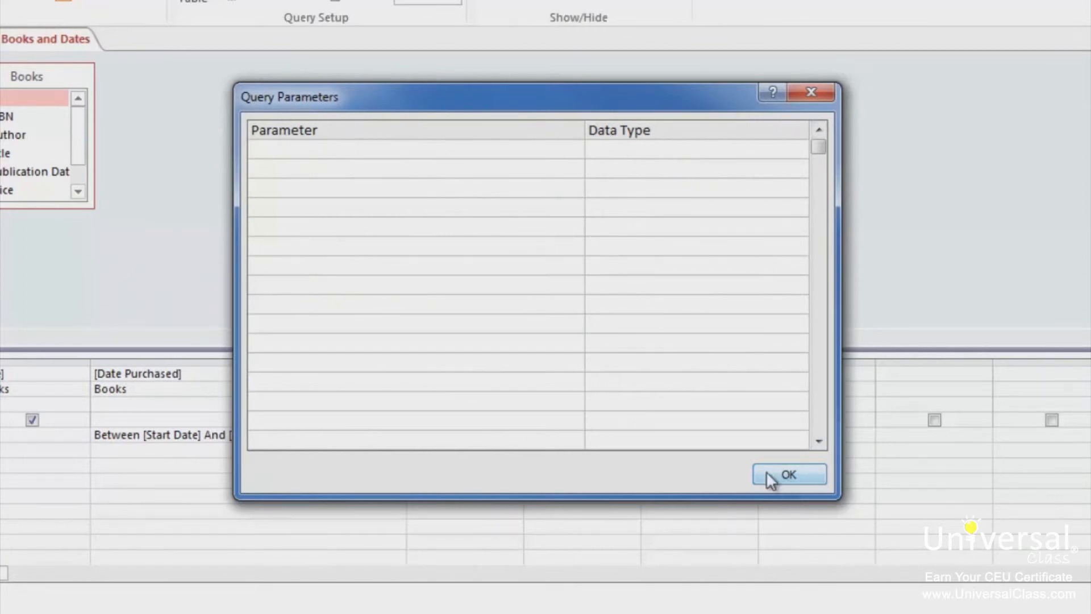
click(789, 474)
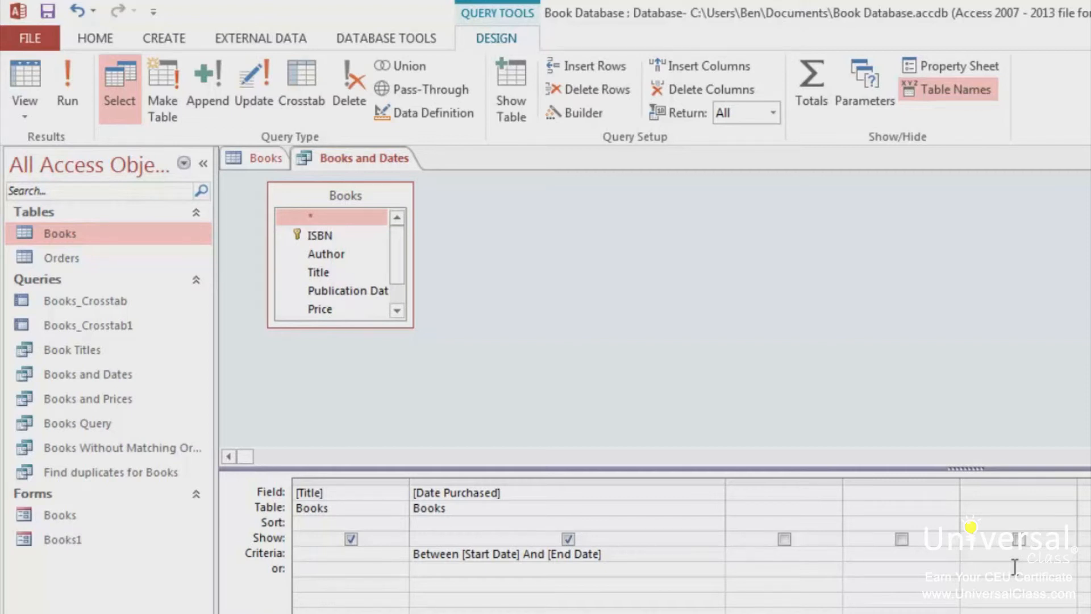
- Remove the date criterion and give Title the criterion Like "*" & [Title to Search For] & "*"
double_click(574, 554)
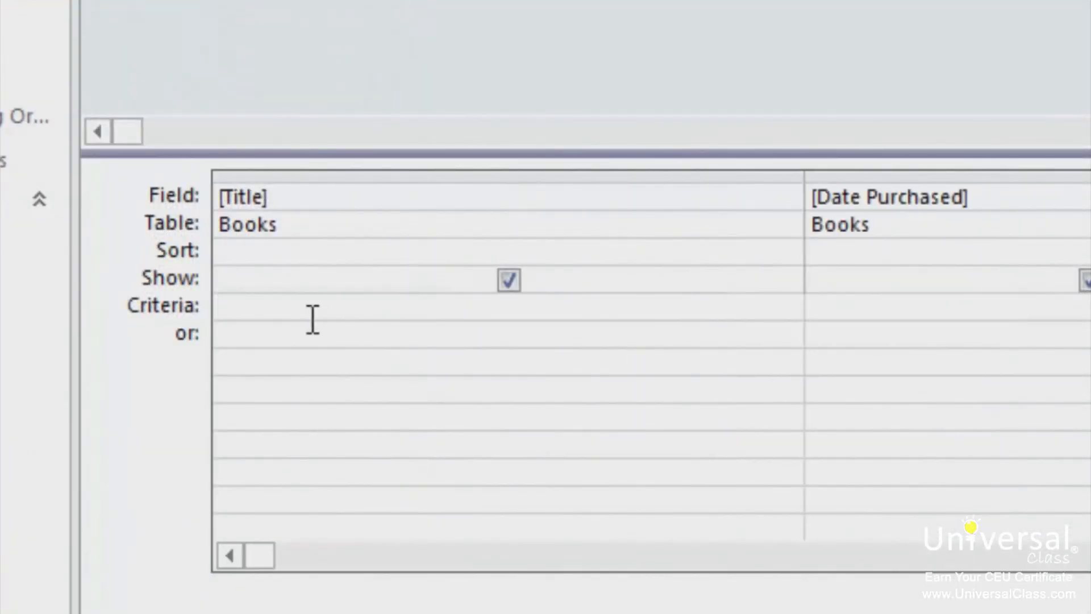
text(Like)
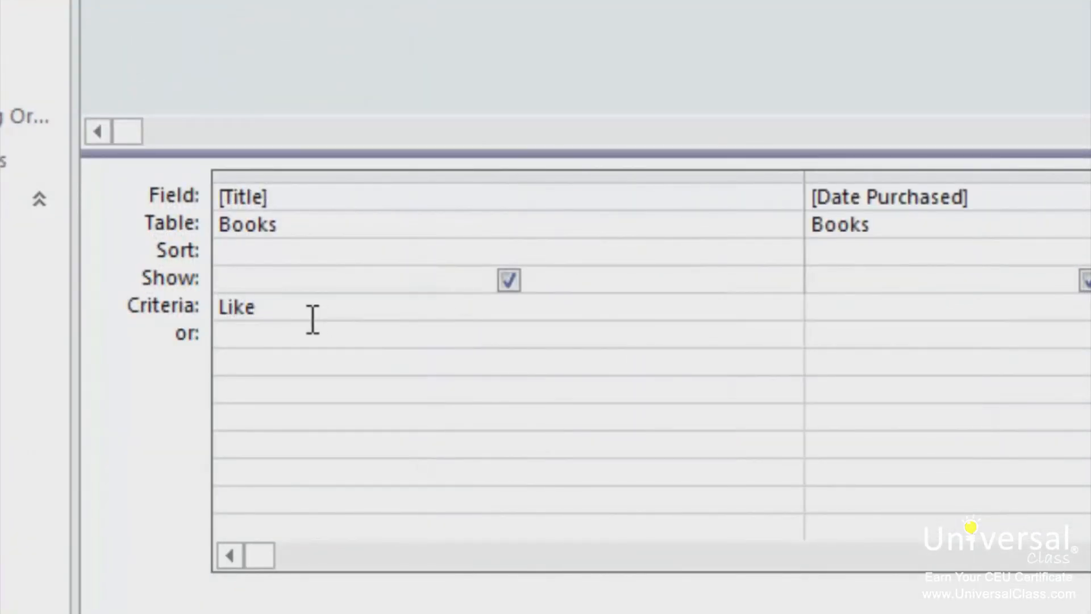
text(")
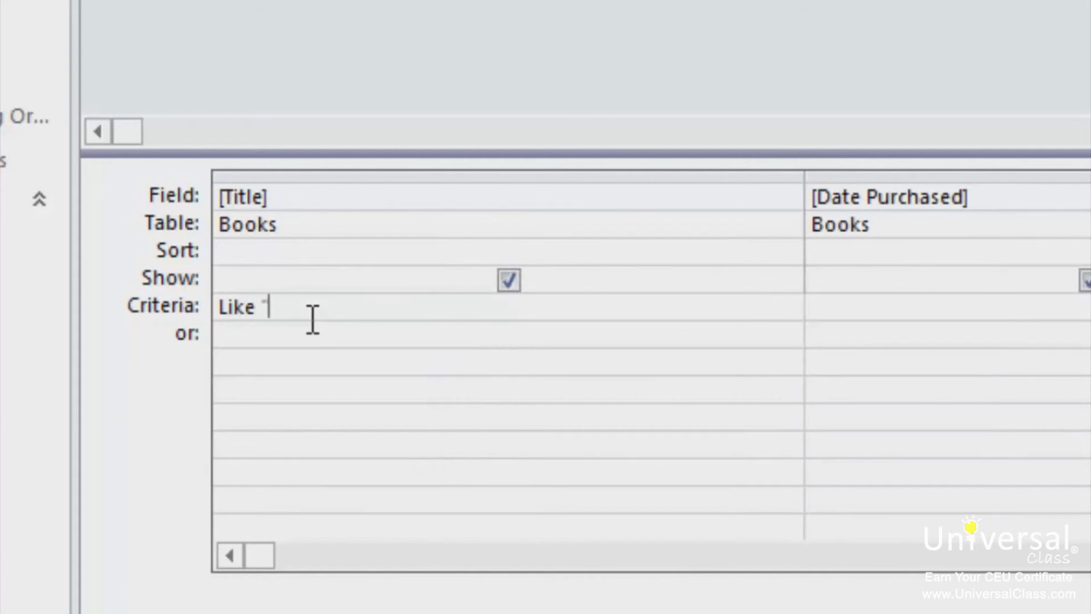
text(*")
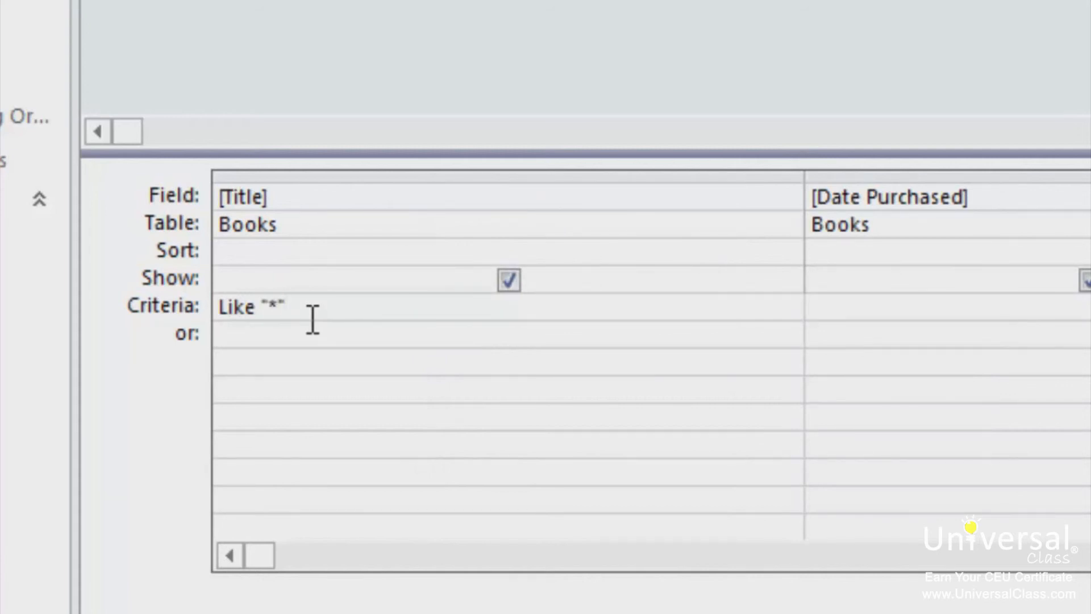
text(&)
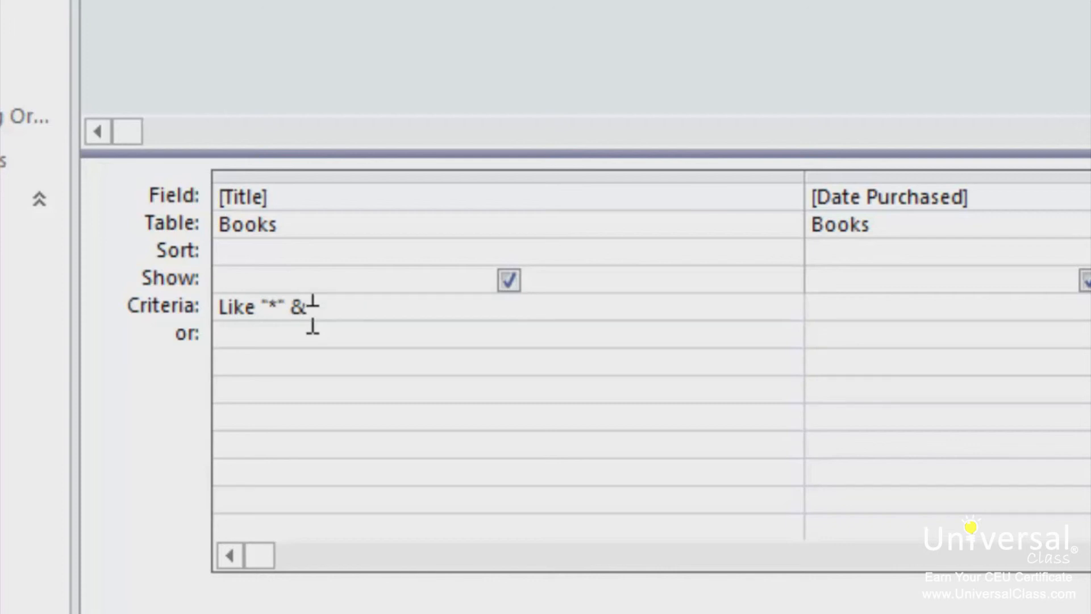
text([Title to Search For)
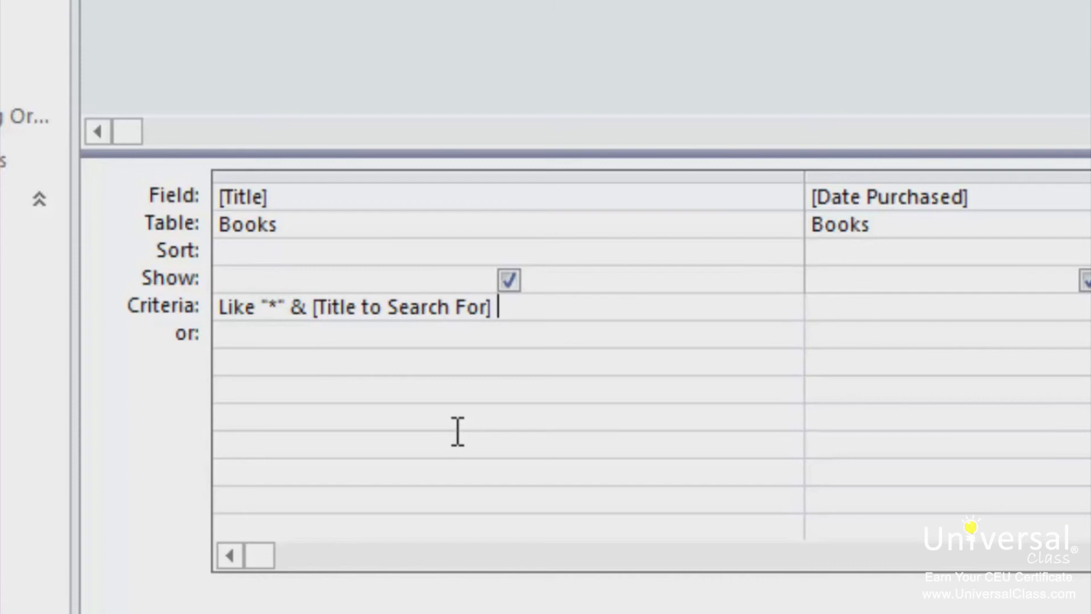
text(&)
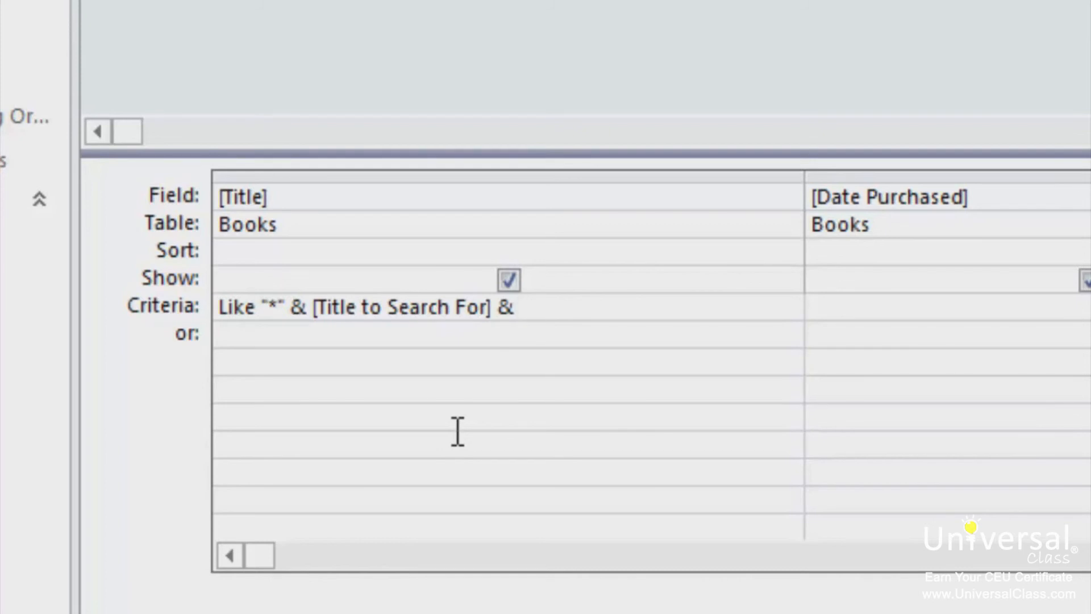
text("*")
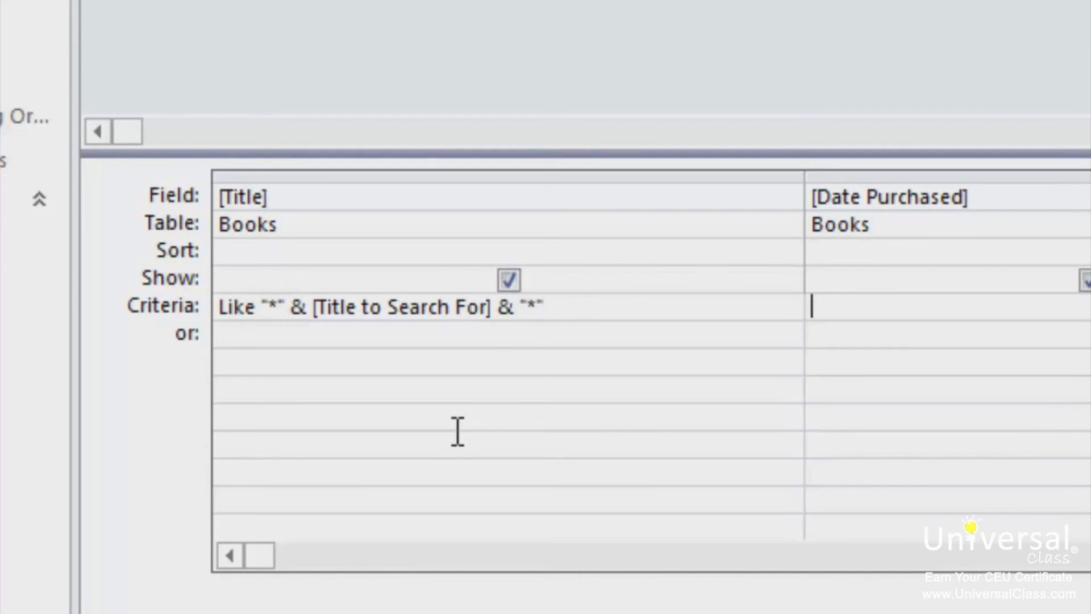
mouse_move(309, 376)
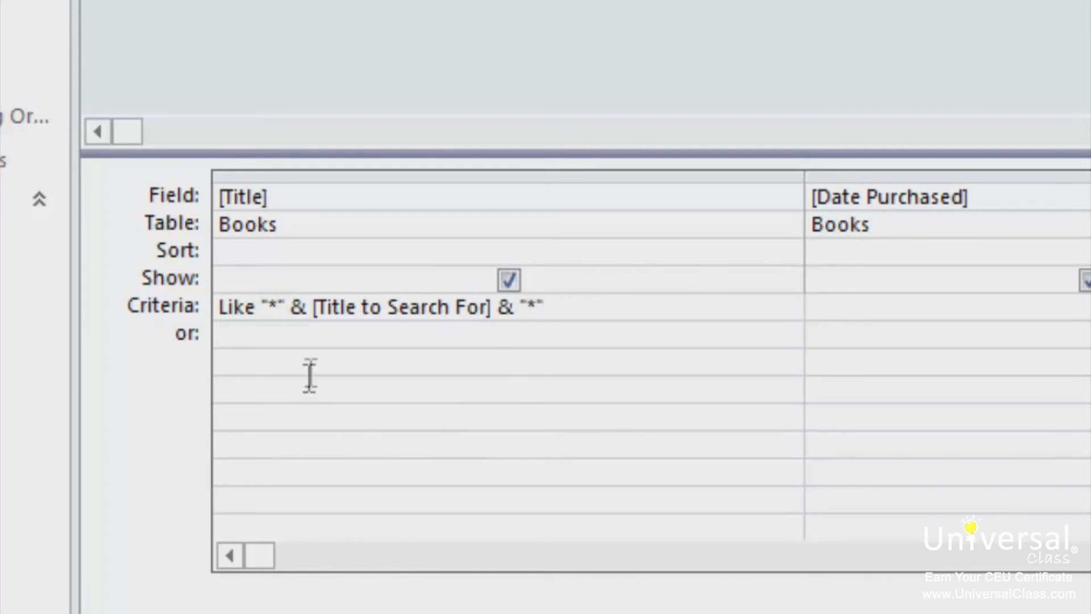
mouse_move(495, 310)
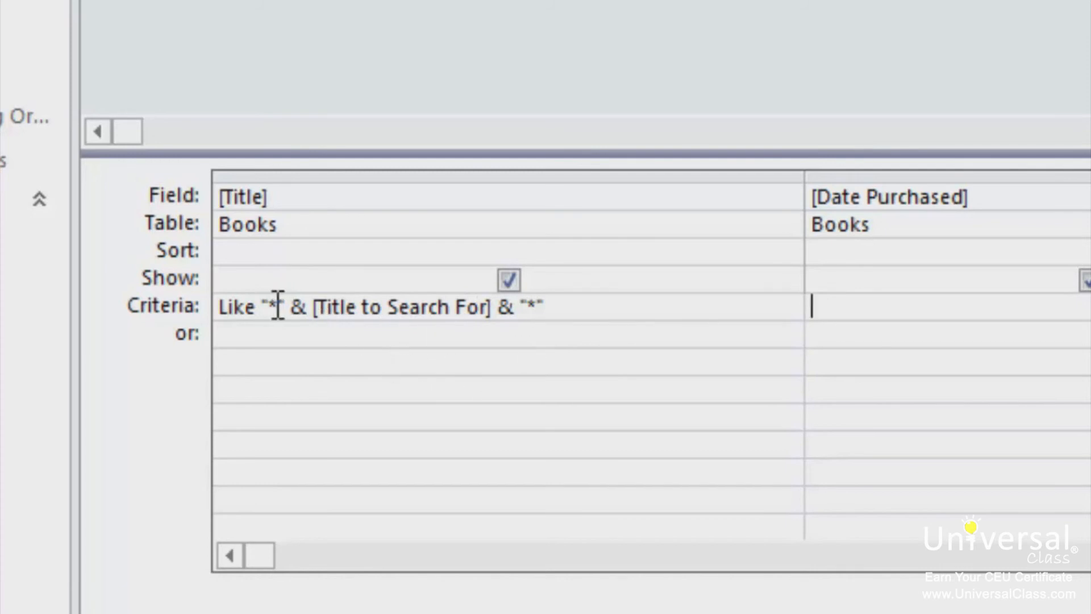
mouse_move(432, 354)
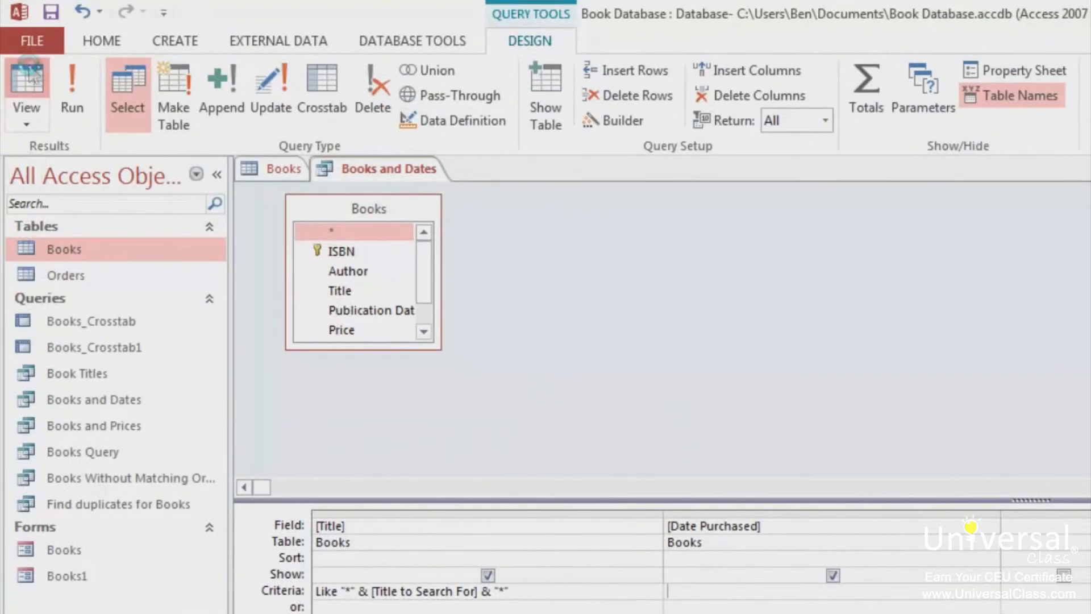
- Run the query with B as the title search, returning A Death in Belmont
click(72, 95)
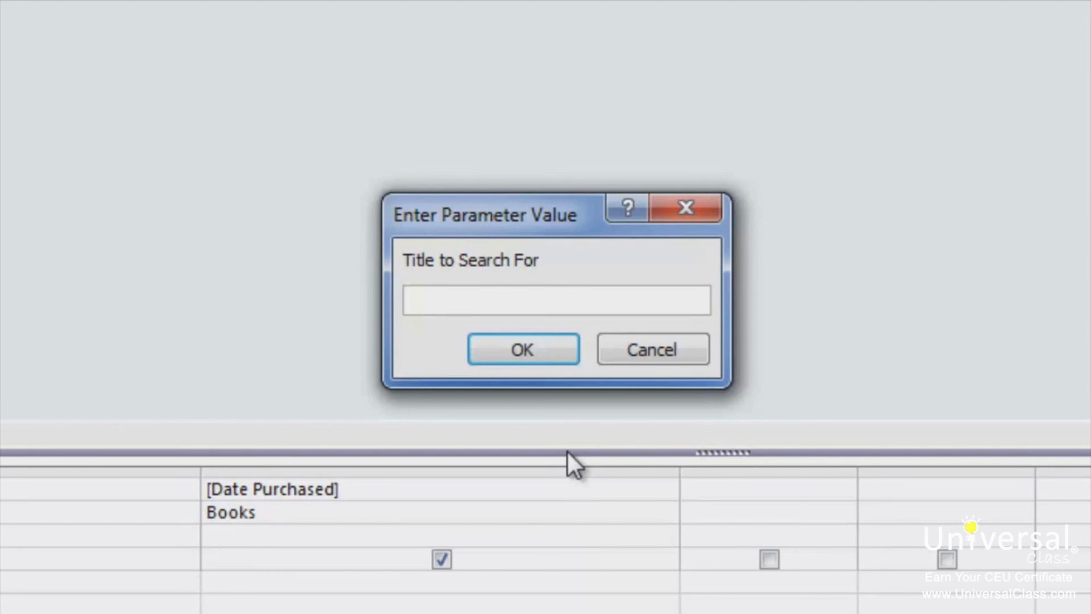
text(B)
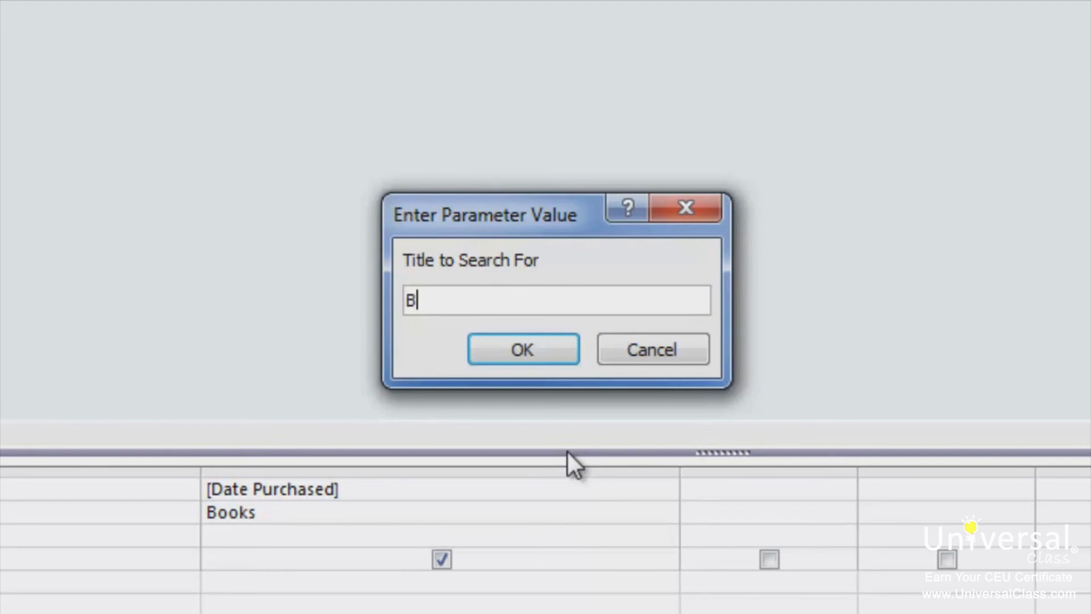
click(522, 349)
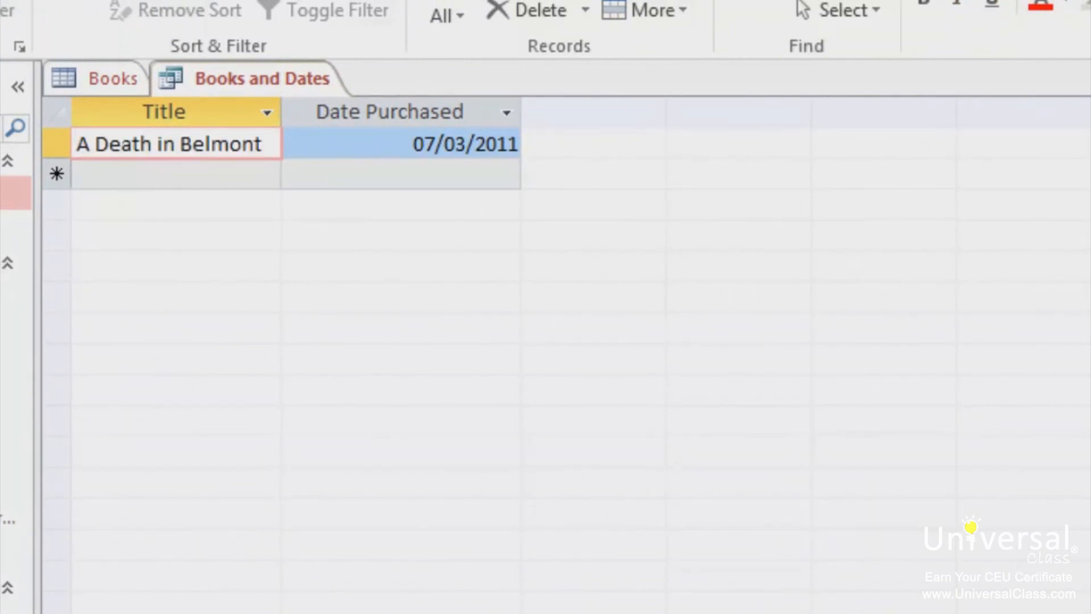
click(401, 144)
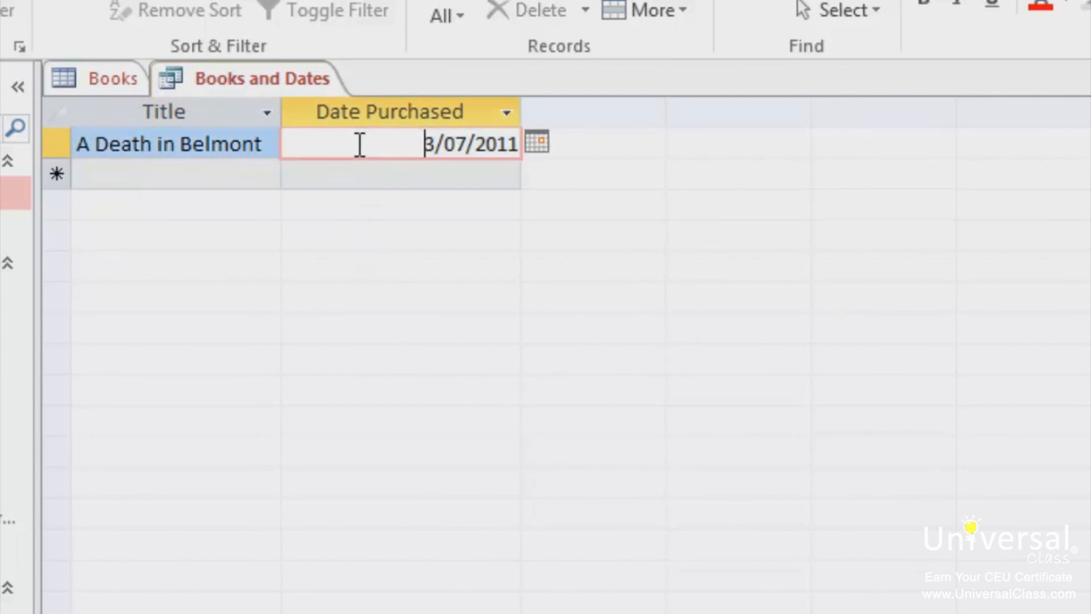